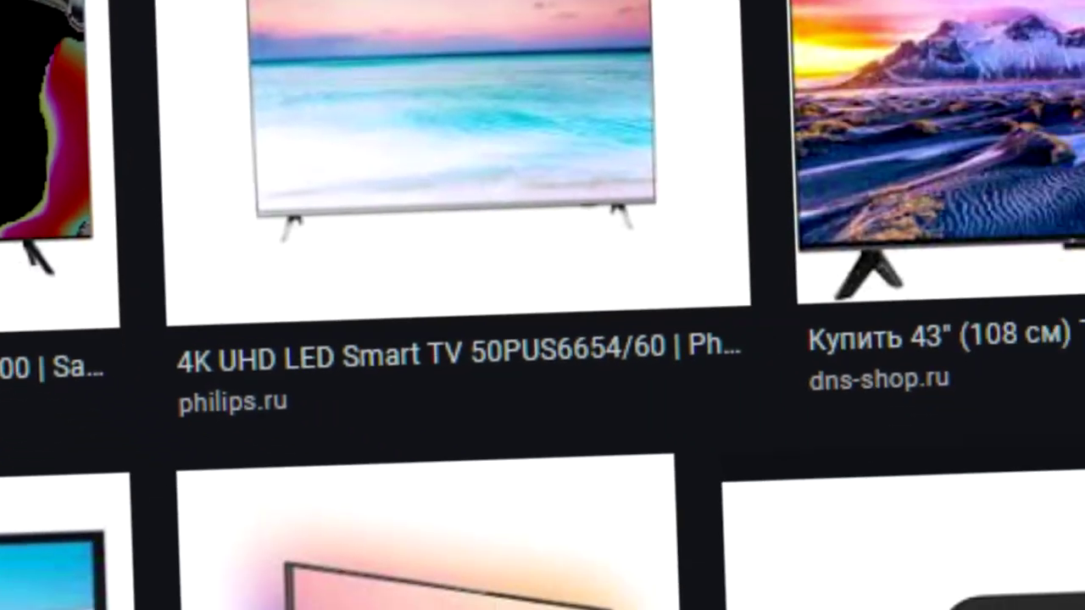
scroll(down, 3)
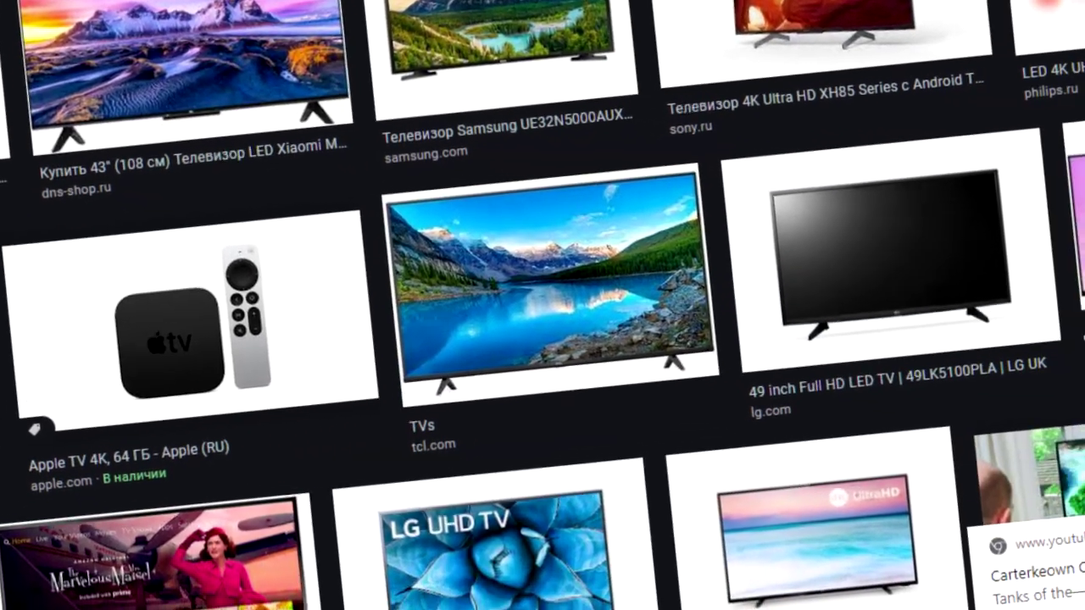